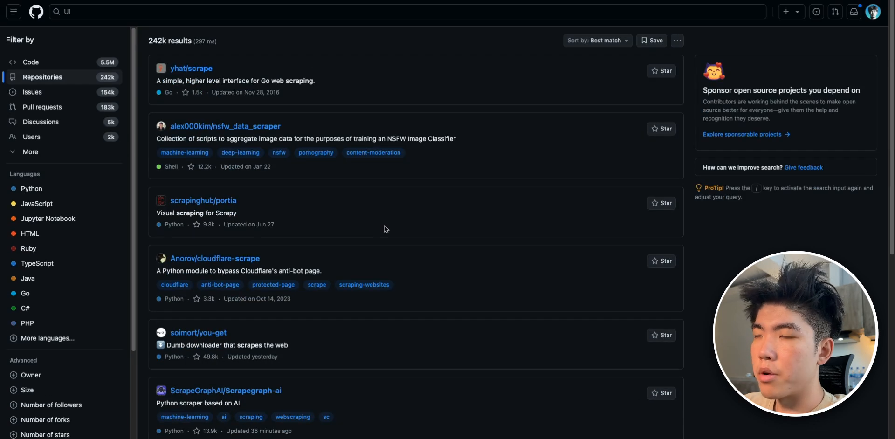
mouse_move(111, 44)
type(" scrape")
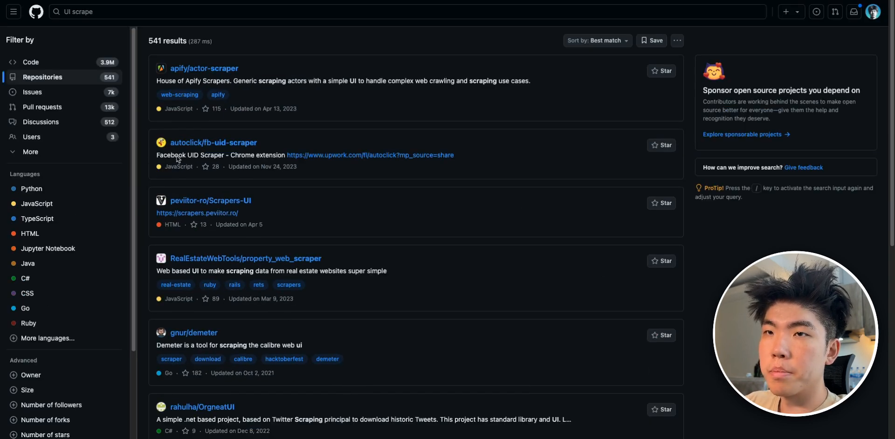
mouse_move(69, 180)
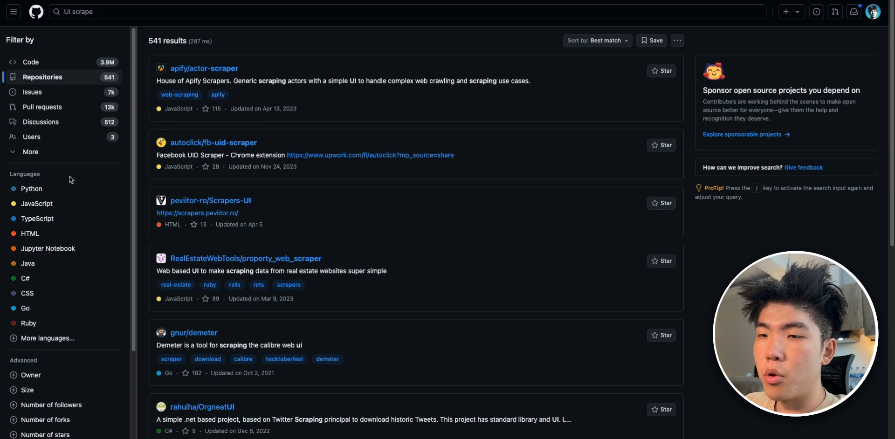
mouse_move(76, 237)
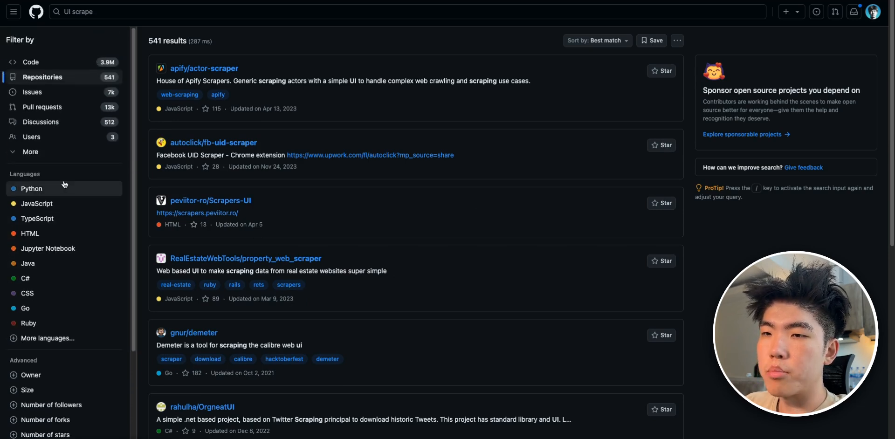
mouse_move(66, 190)
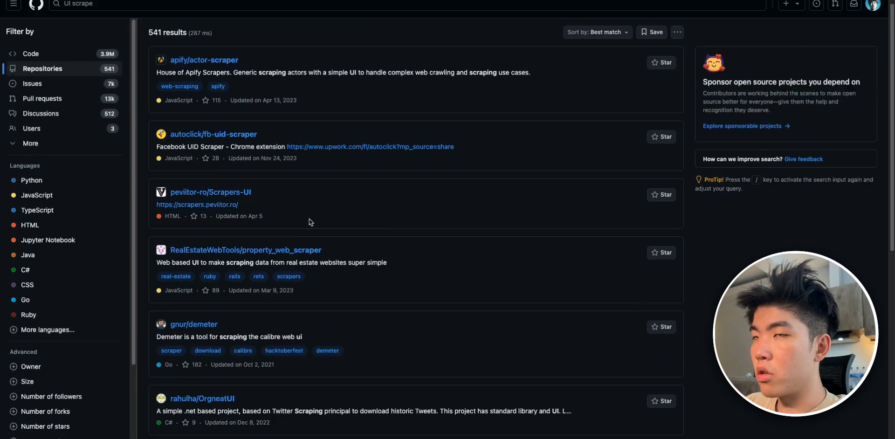
- Scroll through the 541 'UI scrape' repository results, including apify/actor-scraper
scroll("down", 3)
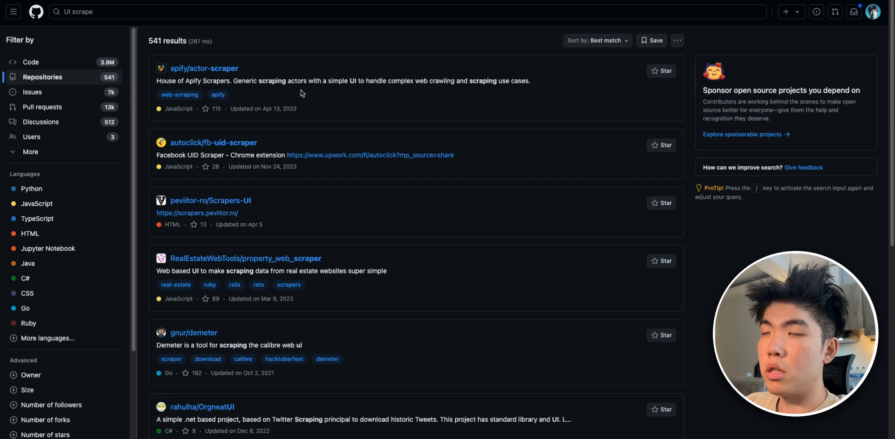
scroll("down", 3)
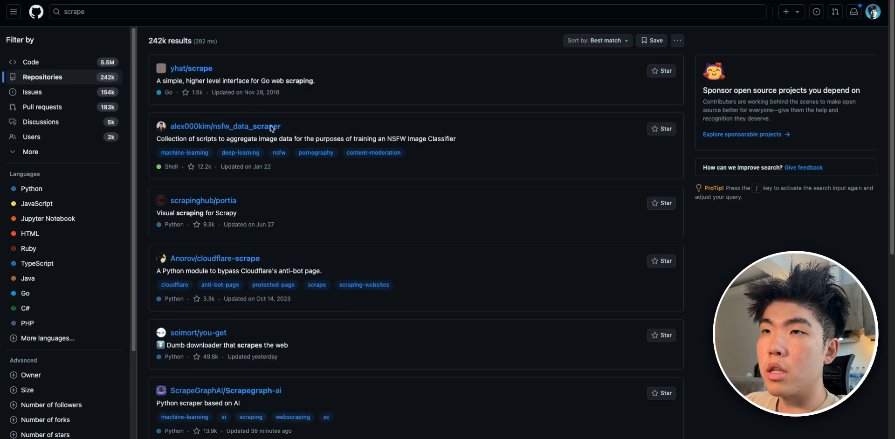
- Open drawrowfly/tiktok-scraper from the 'scrape' results and highlight part of its header
scroll("down", 3)
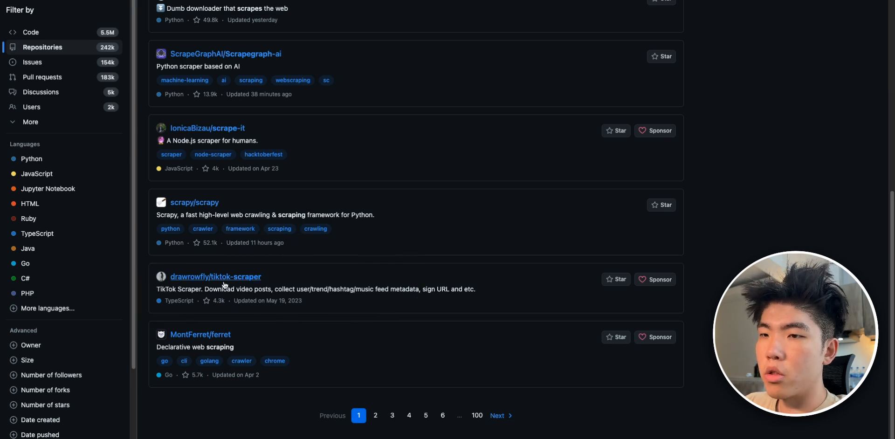
left_click(216, 277)
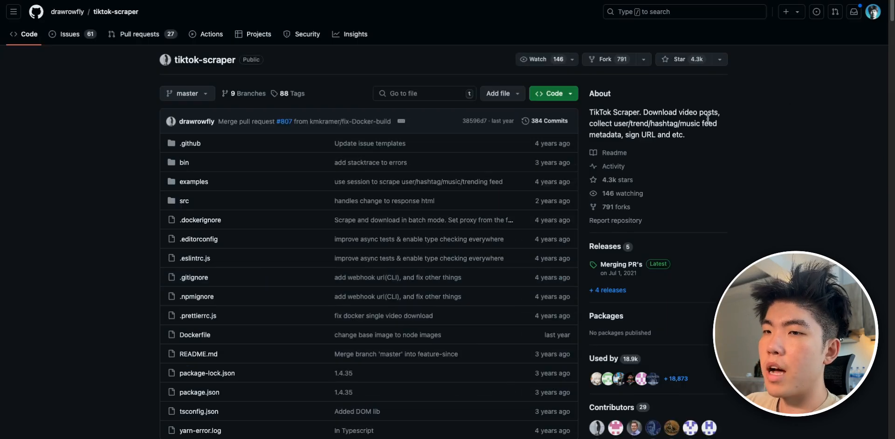
left_click_drag(590, 123, 685, 134)
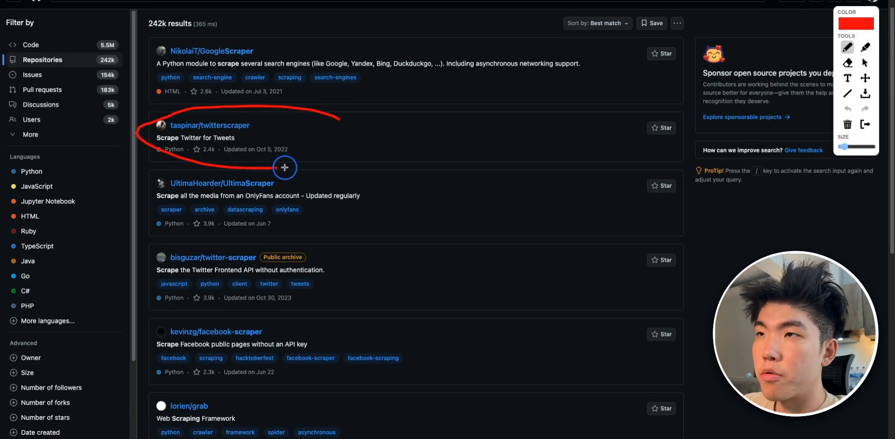
left_click_drag(285, 167, 147, 225)
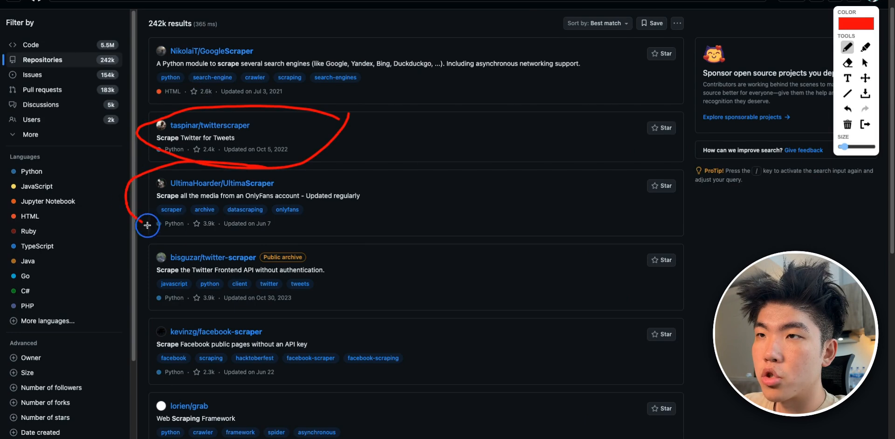
left_click_drag(147, 224, 418, 214)
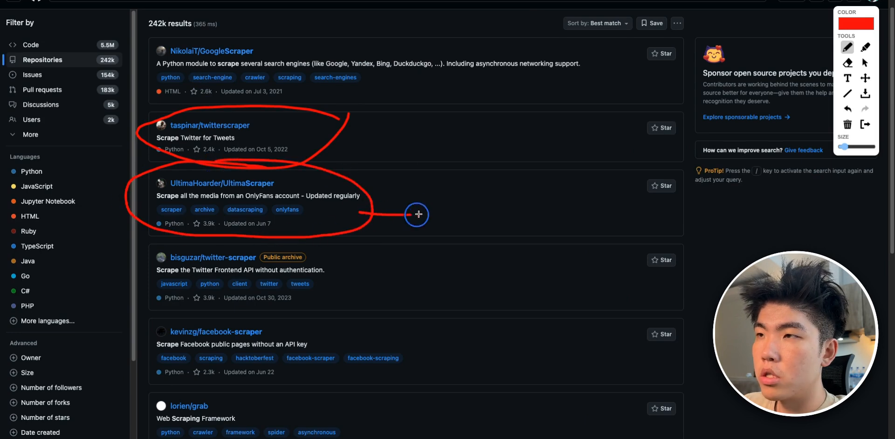
left_click_drag(417, 214, 481, 157)
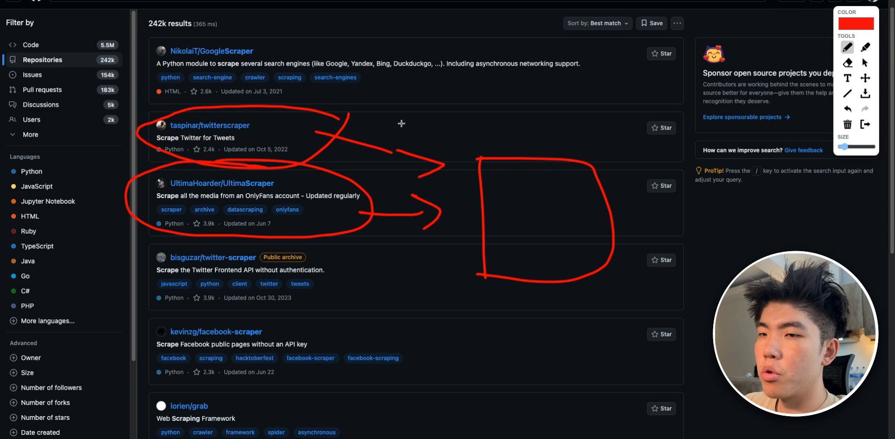
left_click_drag(500, 196, 576, 231)
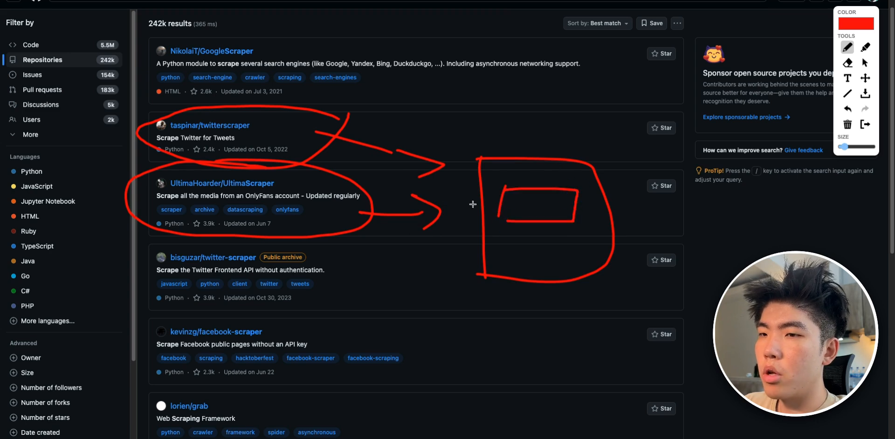
mouse_move(598, 204)
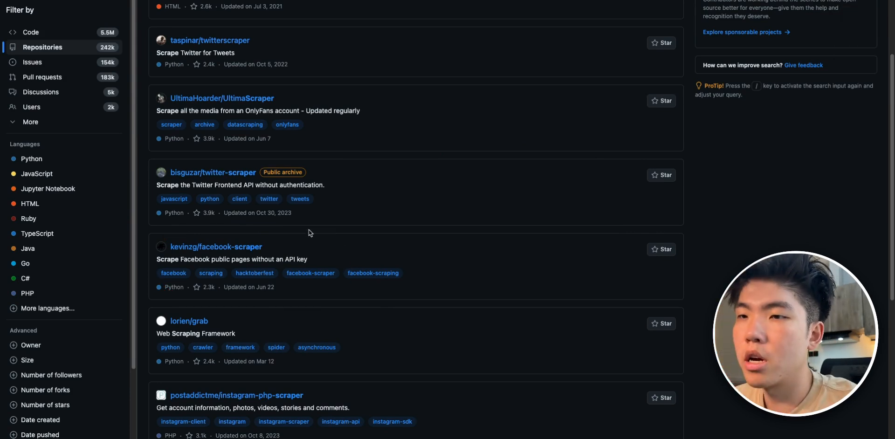
mouse_move(246, 221)
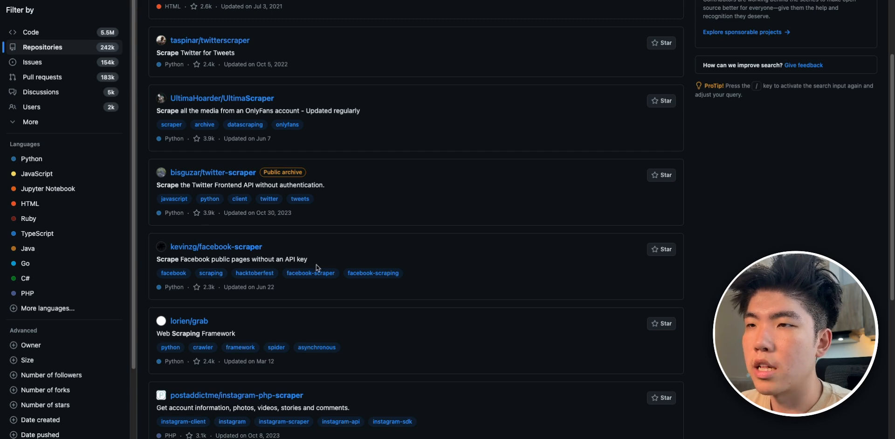
- Open kevinzg/facebook-scraper and scroll its file list and README, noting the MIT license
left_click(216, 247)
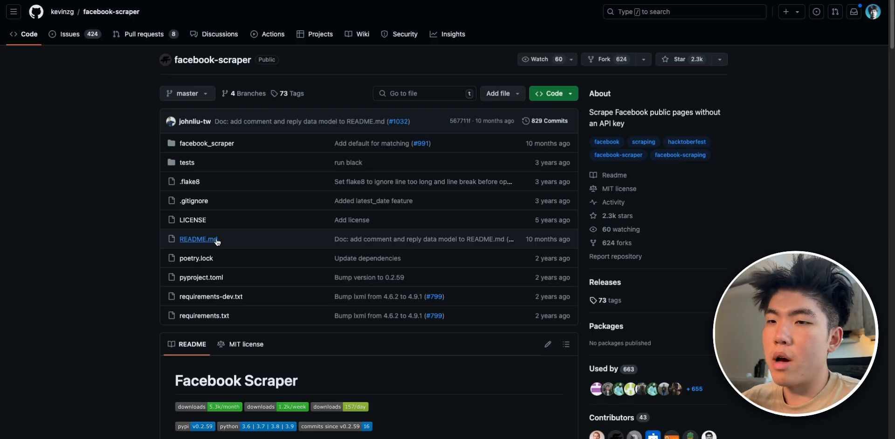
mouse_move(216, 241)
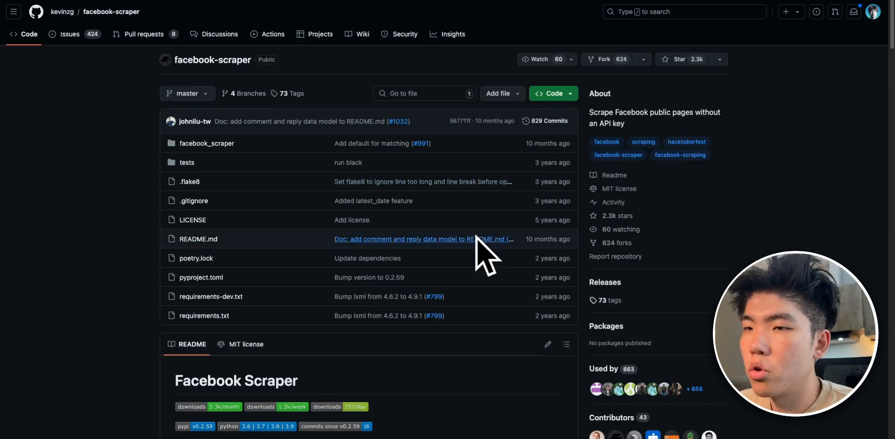
scroll("down", 3)
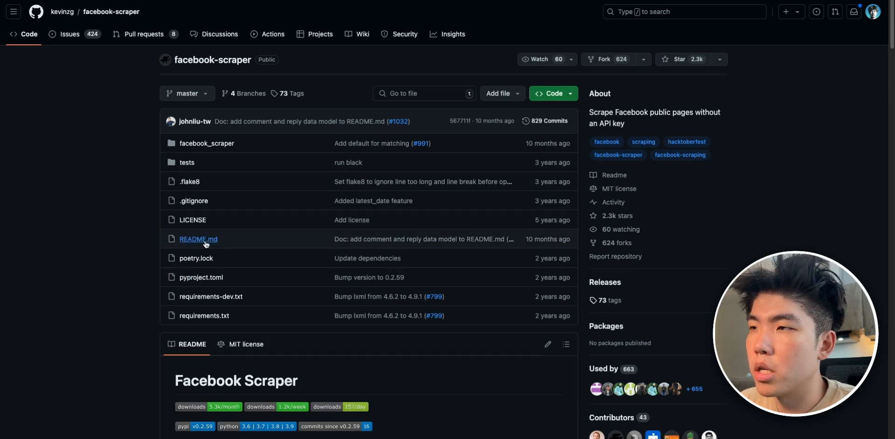
mouse_move(250, 198)
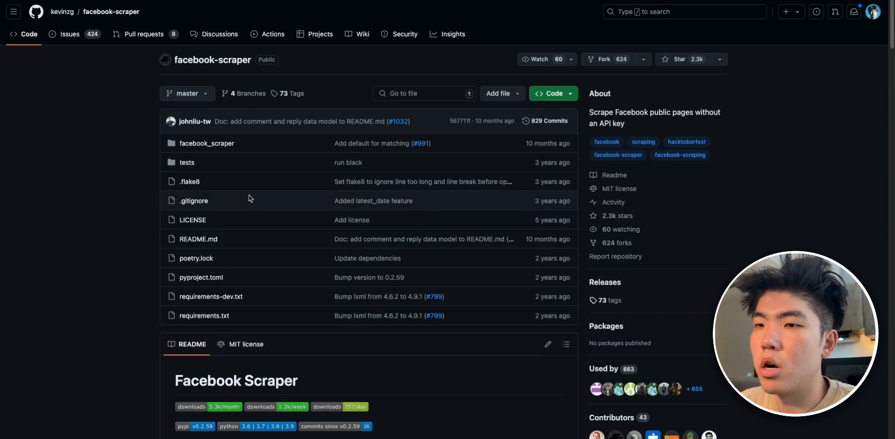
scroll("down", 3)
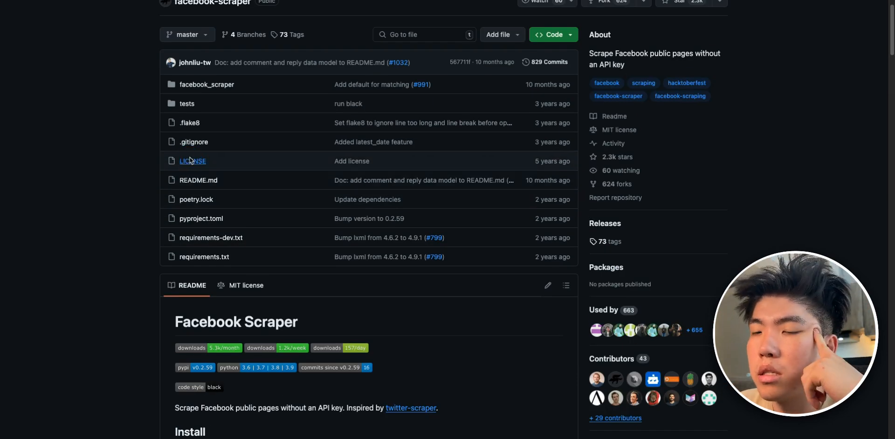
- Review facebook-scraper's MIT LICENSE permissions line, then return to results to edit the search query
left_click(192, 162)
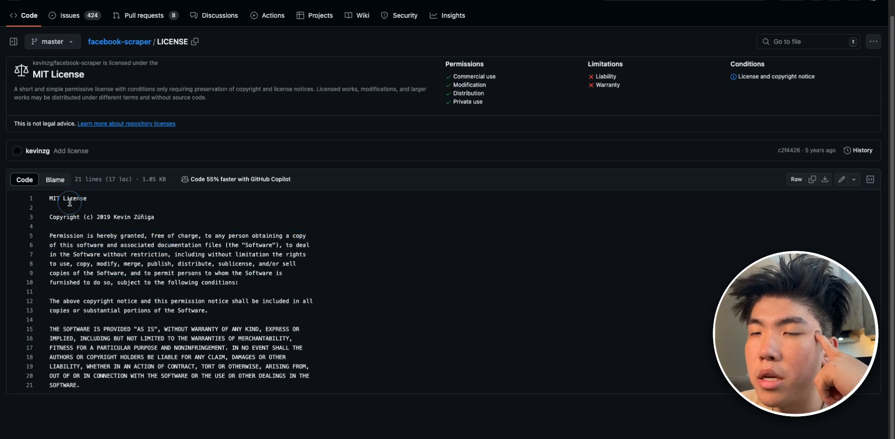
mouse_move(192, 277)
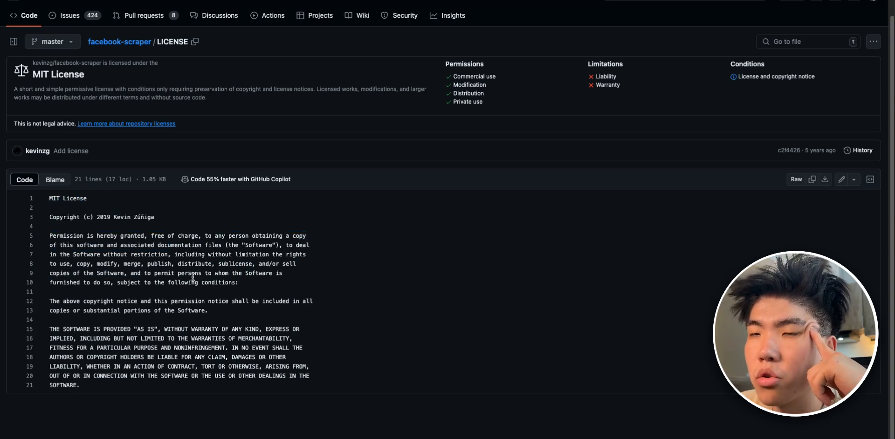
left_click_drag(75, 263, 274, 263)
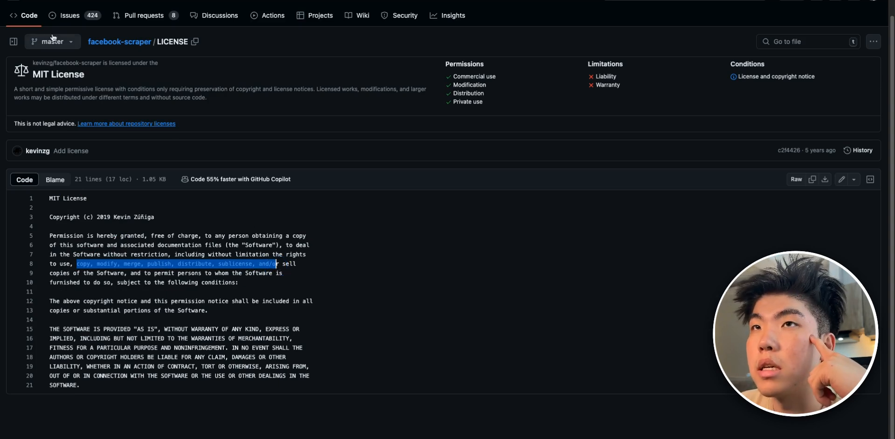
left_click(119, 42)
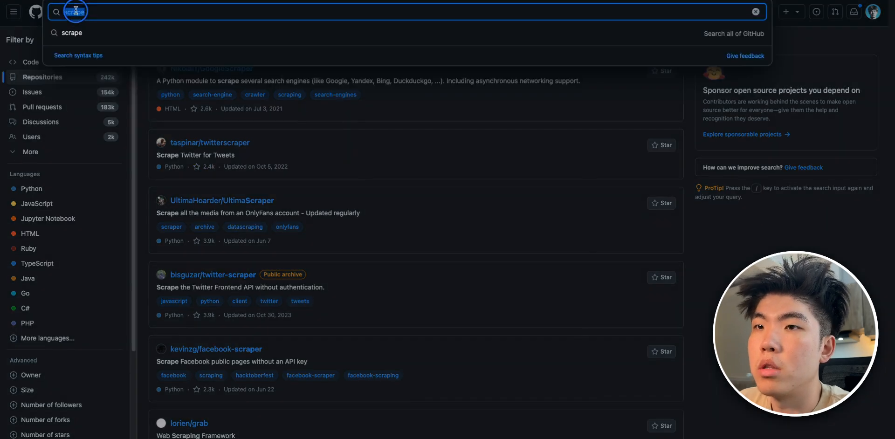
left_click(755, 11)
type("data")
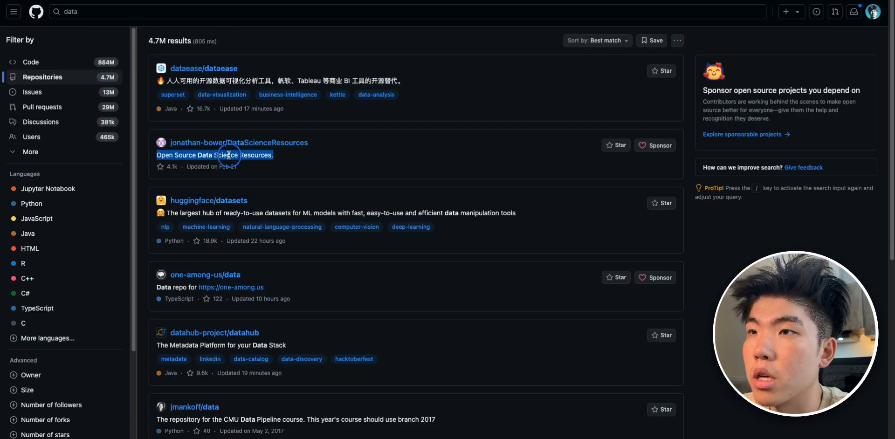
- Scroll through the 'data' repository results before searching 'dataset'
scroll("down", 3)
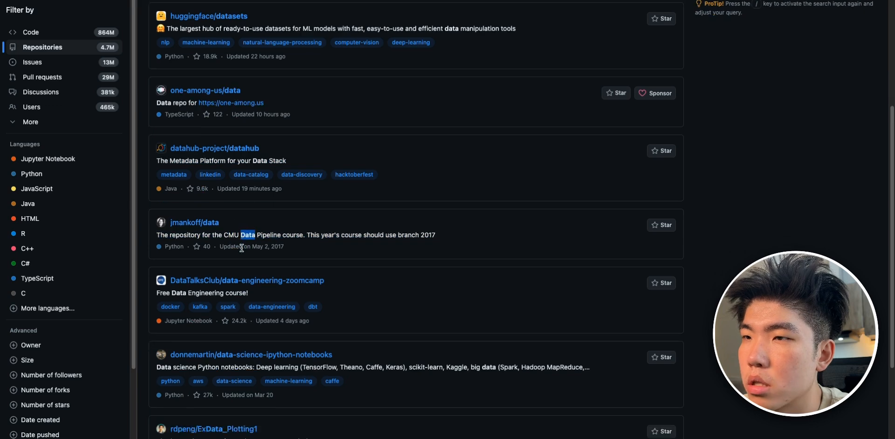
scroll("down", 3)
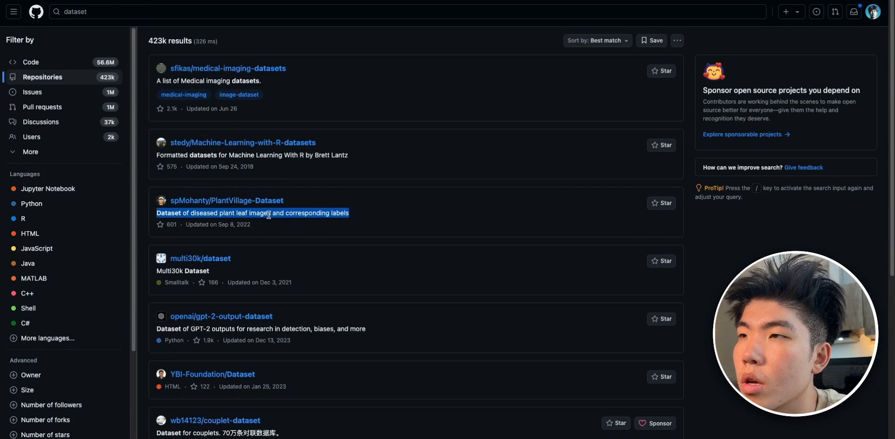
mouse_move(455, 95)
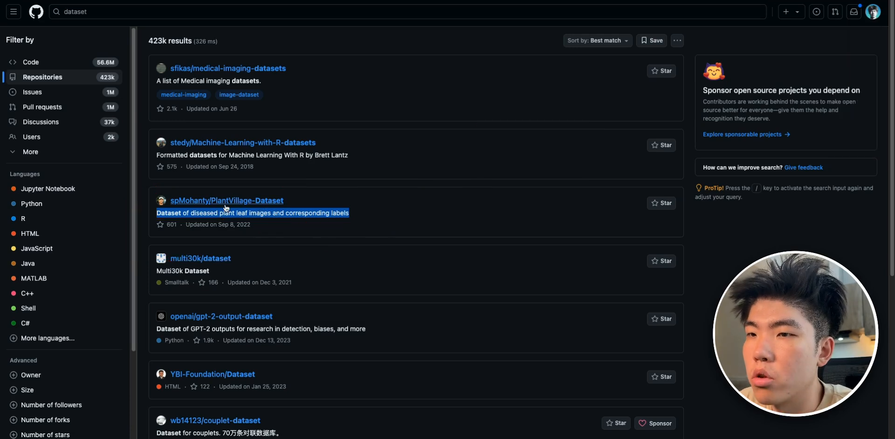
- Open spMohanty/PlantVillage-Dataset and enter 'dataset' in the search bar
left_click(227, 200)
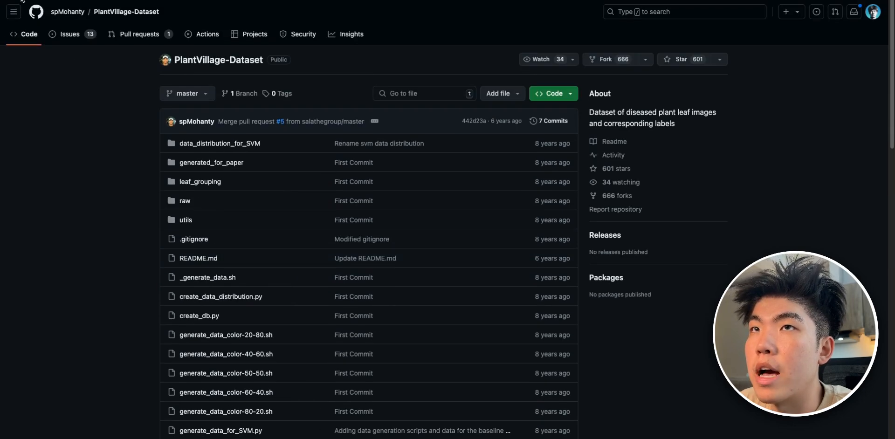
type("dataset")
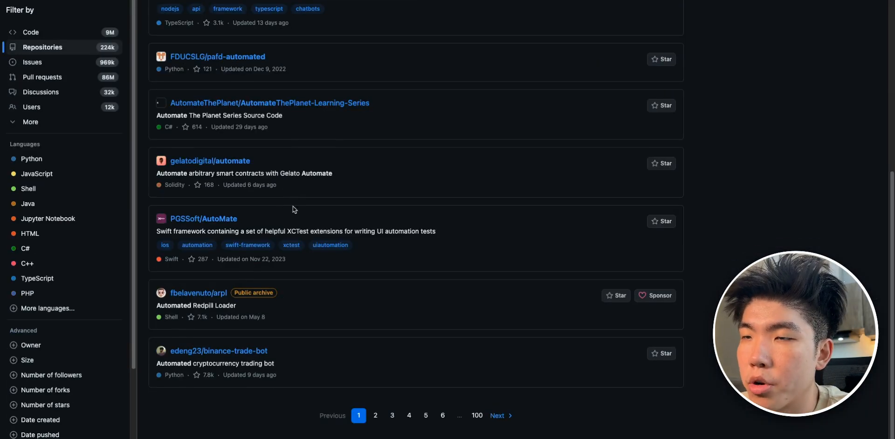
mouse_move(244, 273)
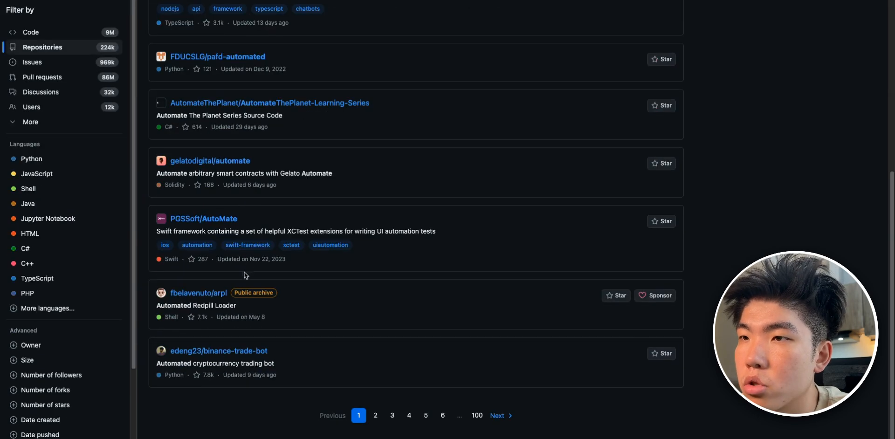
mouse_move(264, 375)
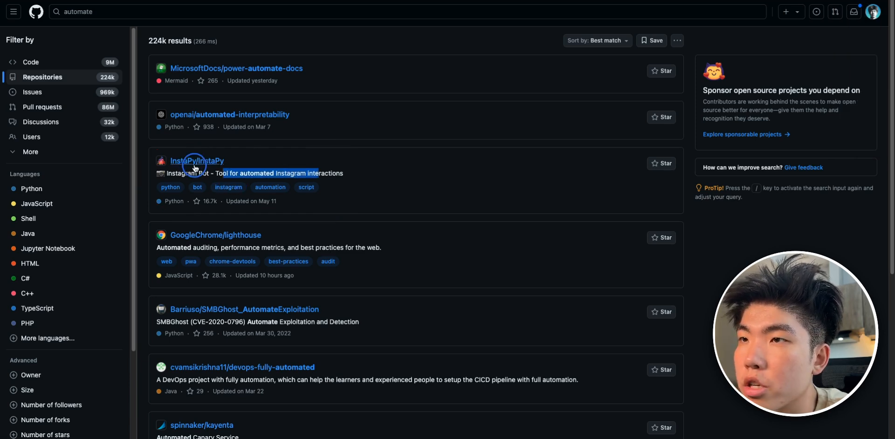
- Open InstaPy/InstaPy and its LICENSE file showing GNU GPL v3.0
left_click(197, 162)
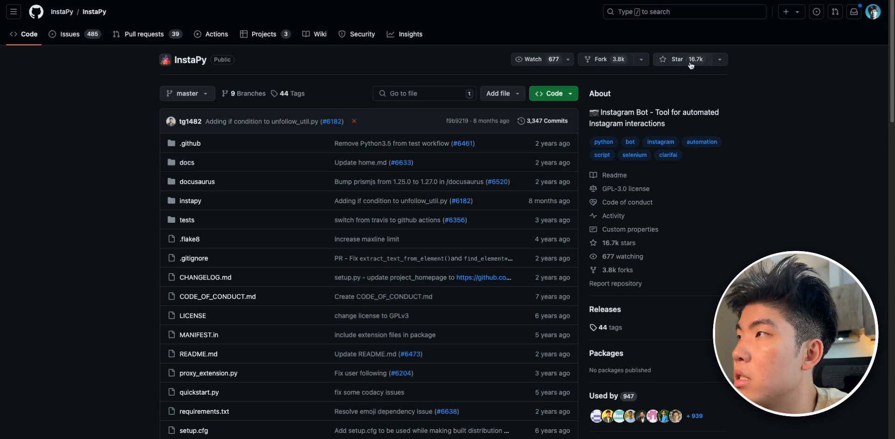
scroll("down", 3)
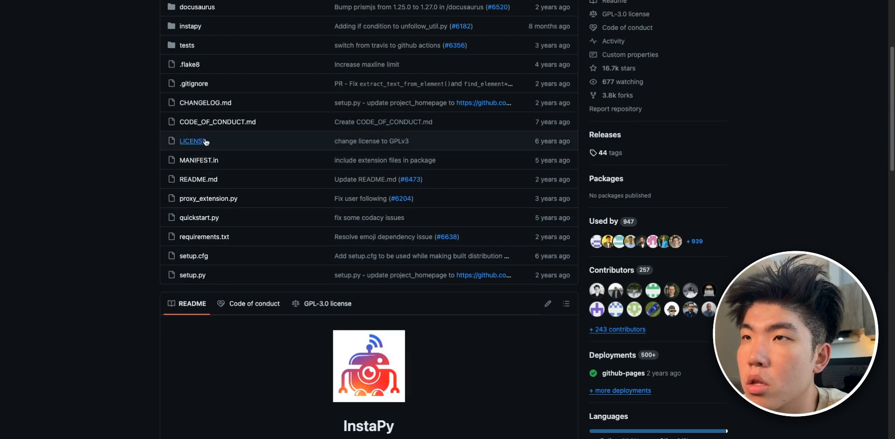
left_click(191, 141)
type("sell")
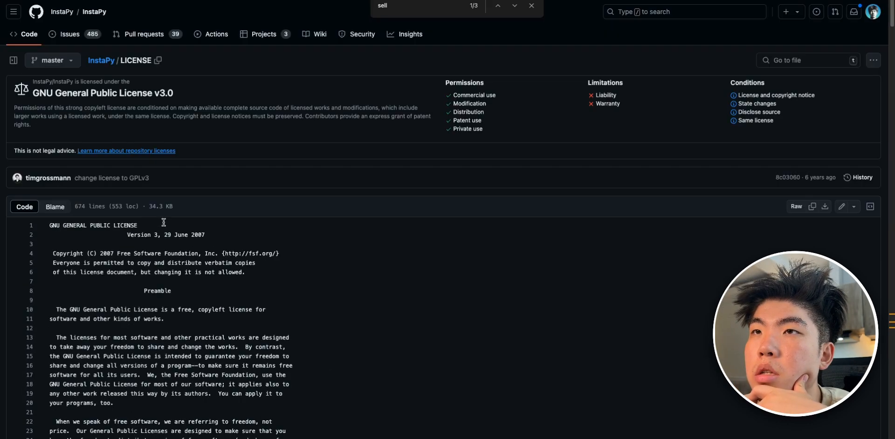
- Highlight the GPL v3.0 text, then scroll back through the InstaPy README
left_click_drag(49, 225, 151, 272)
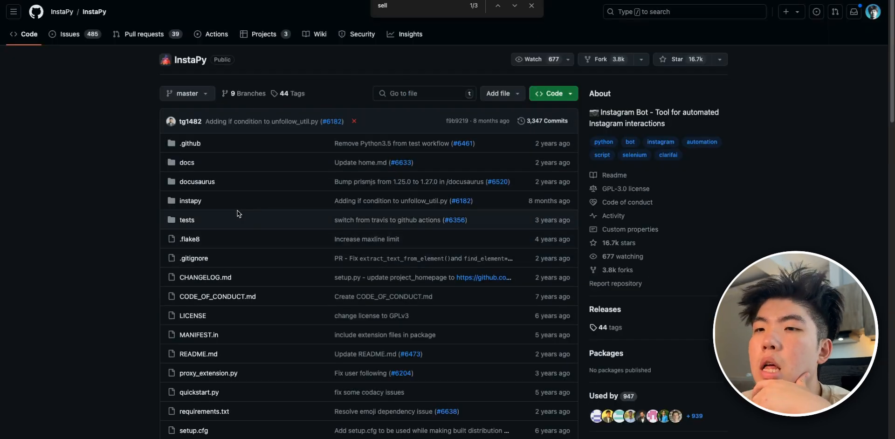
mouse_move(285, 136)
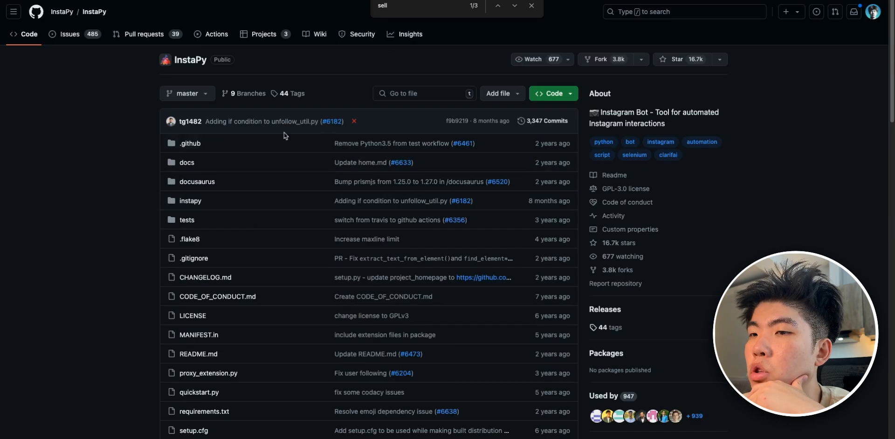
scroll("down", 3)
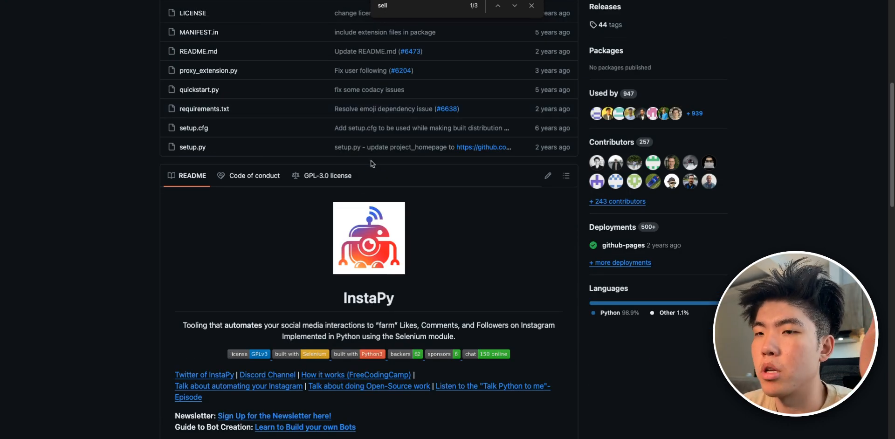
scroll("down", 3)
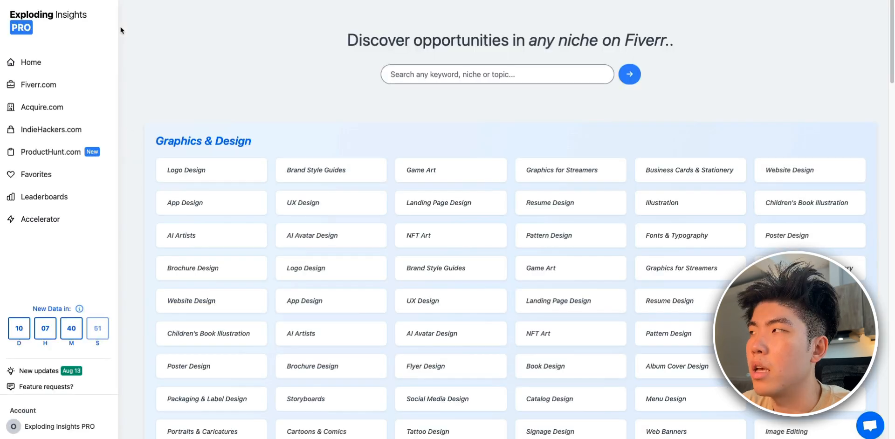
mouse_move(228, 96)
type("social media interactions t")
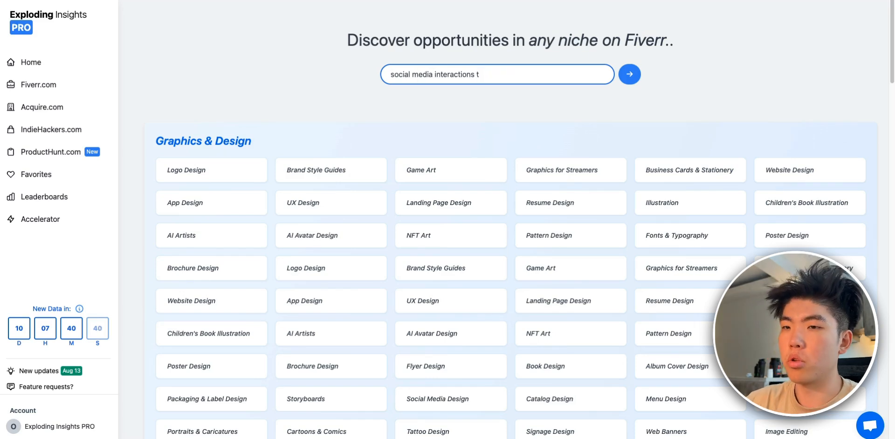
- Search 'social media interactions', sort by revenue, and circle the $9,800 and $3,895 manager gigs
left_click(629, 75)
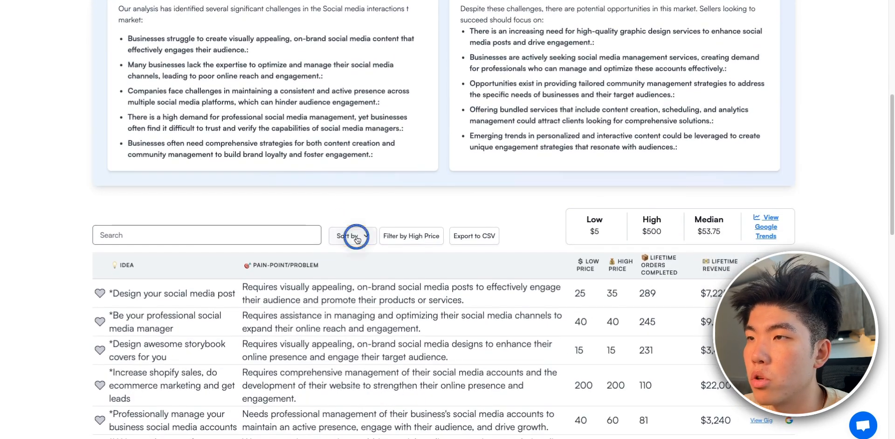
left_click(353, 236)
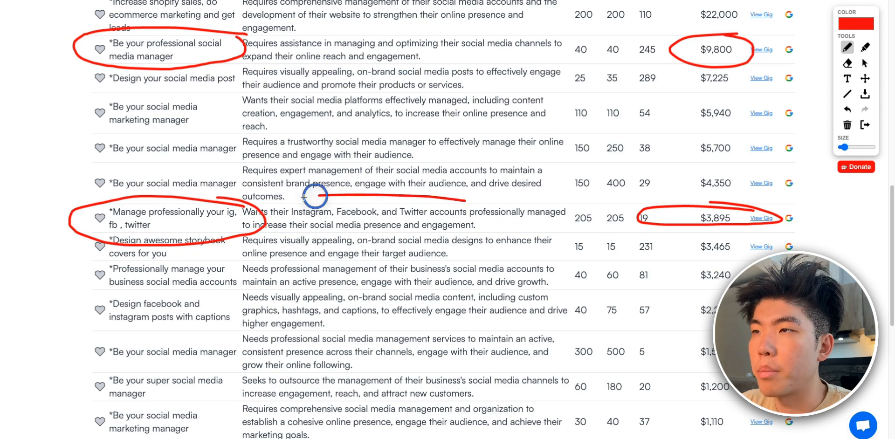
left_click_drag(314, 193, 23, 211)
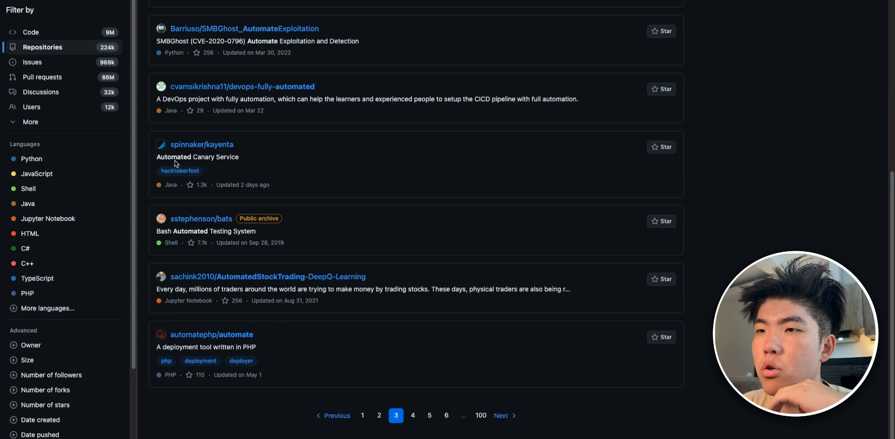
- Go to page 5 of the 'automate' results and open the twbs/rfs repository
left_click(430, 416)
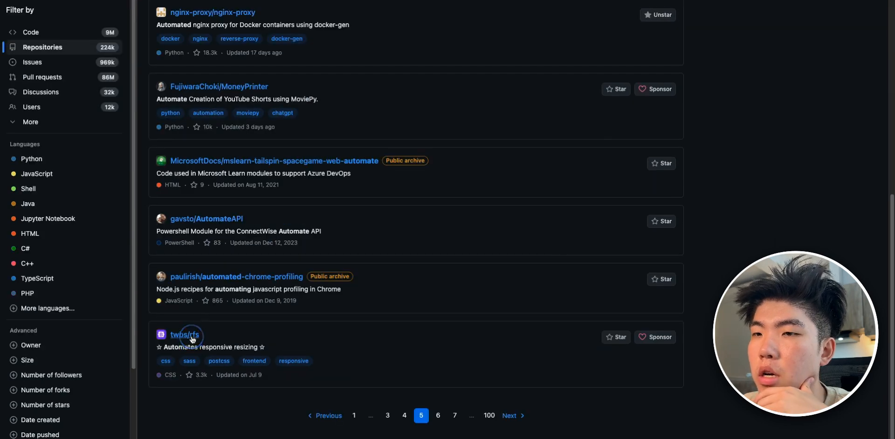
left_click(186, 334)
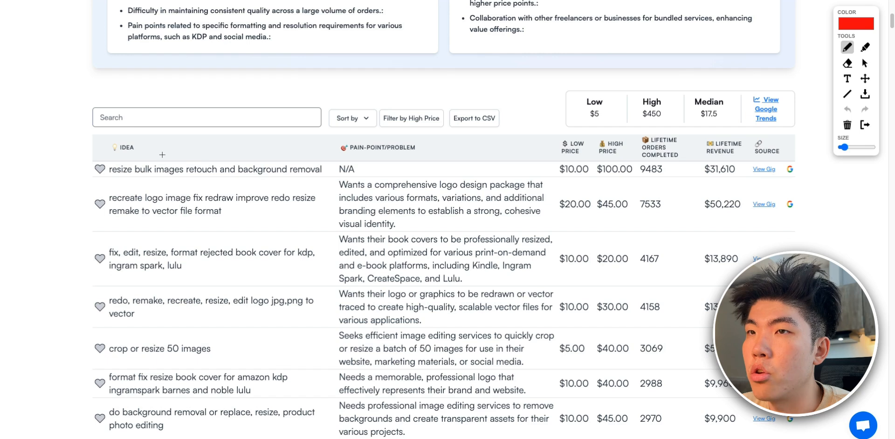
- Mark the top bulk image resizing idea with 9,483 orders and $31,610 revenue
scroll("down", 3)
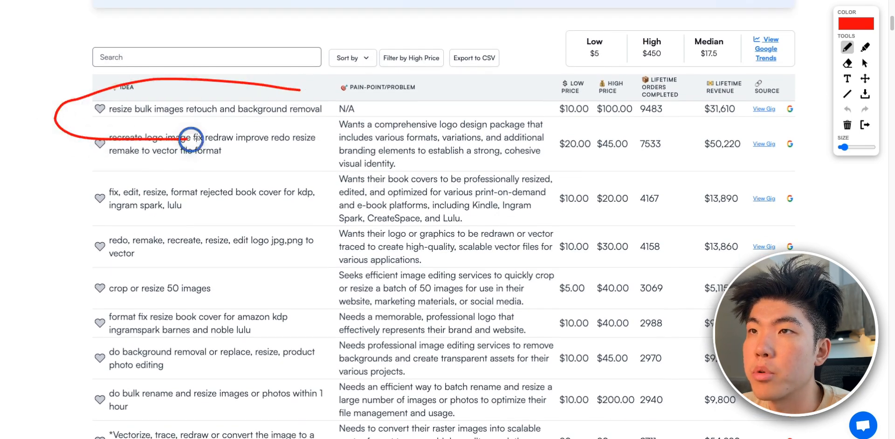
left_click_drag(188, 140, 319, 109)
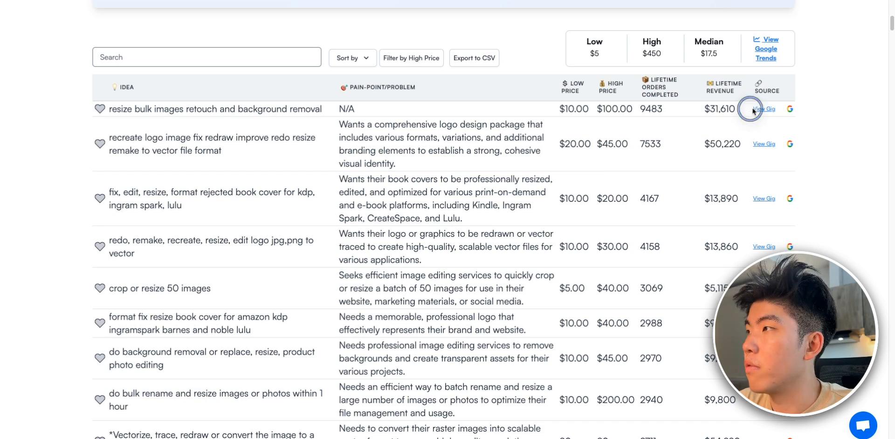
- View the top idea's Fiverr gig for bulk image resizing, reviewing its $10/$50/$100 packages and 2,896 reviews
left_click(764, 110)
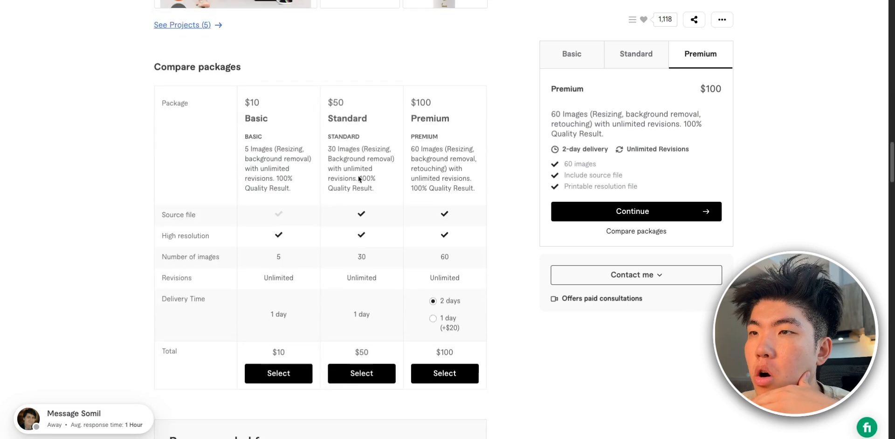
scroll("down", 3)
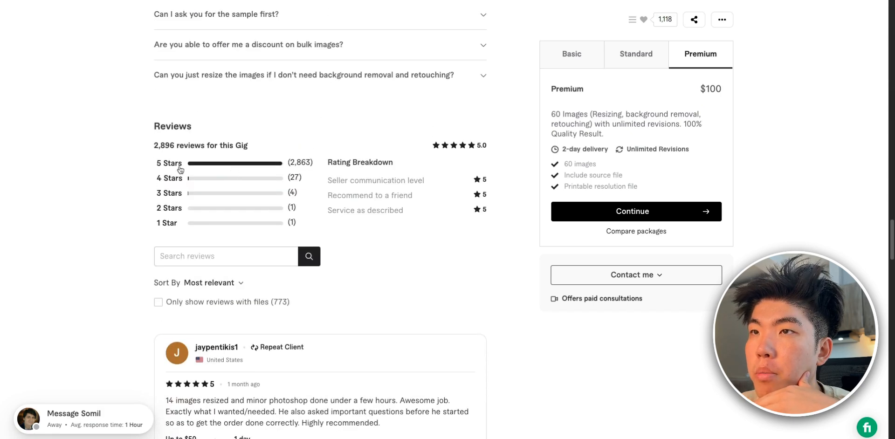